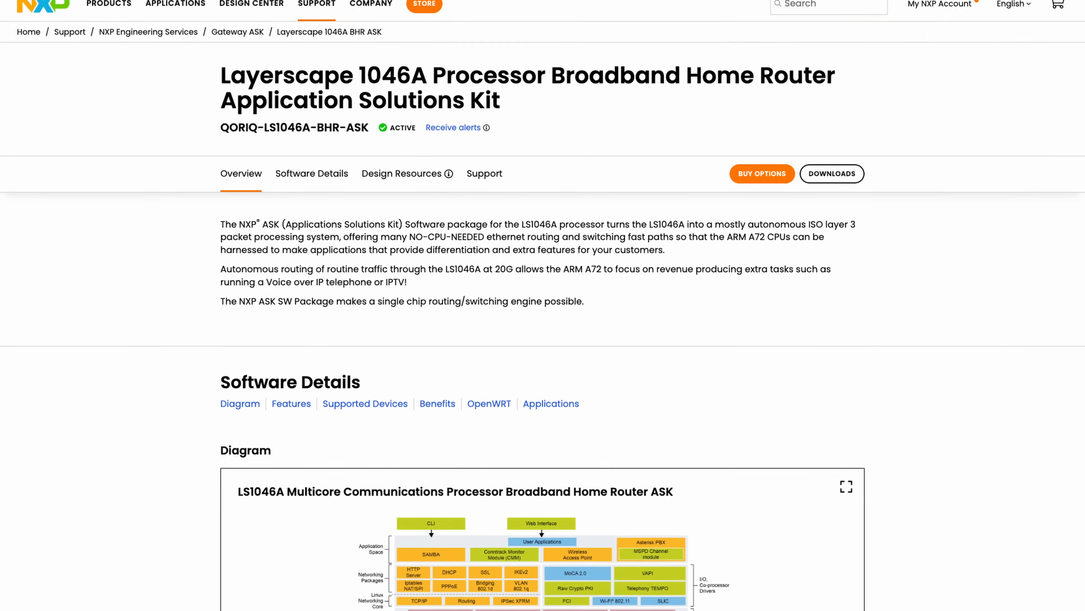
Scroll down the LS1046A ASK product page until the Software Details block diagram is in view.
scroll("down", 3)
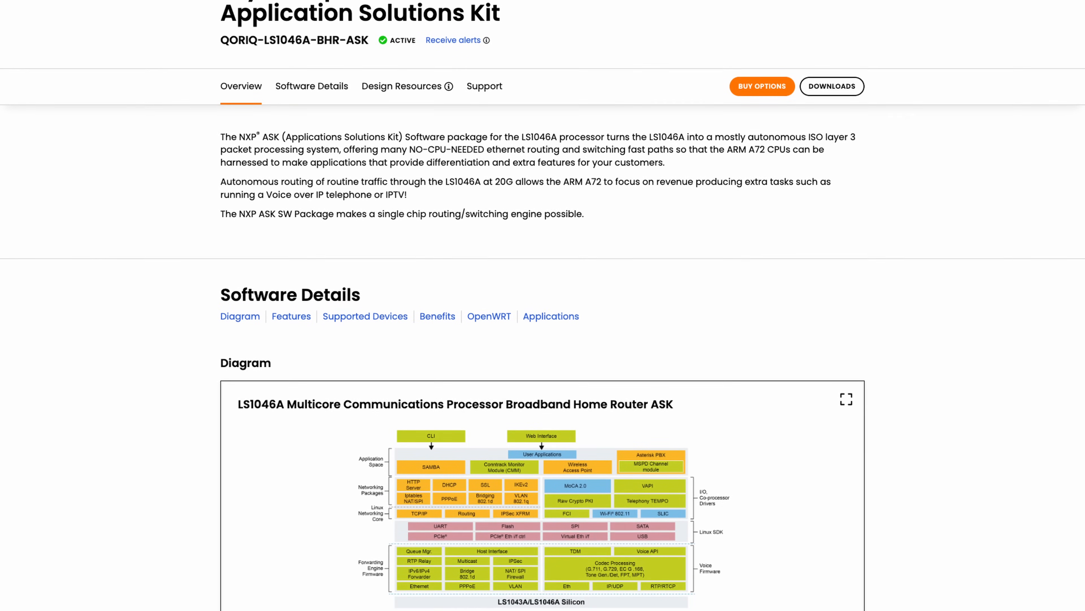
scroll("down", 3)
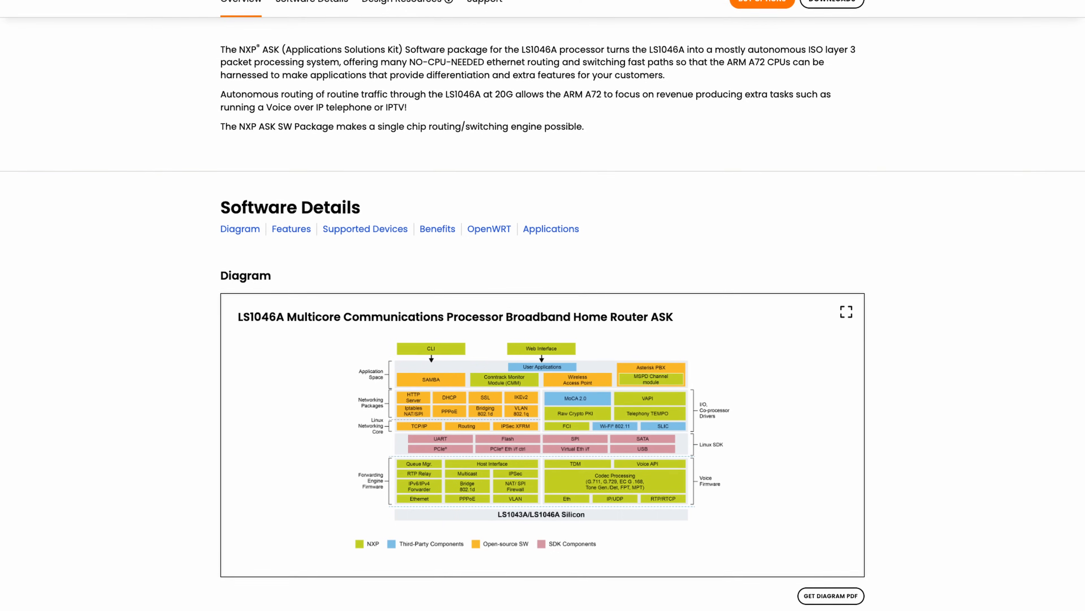
scroll("down", 3)
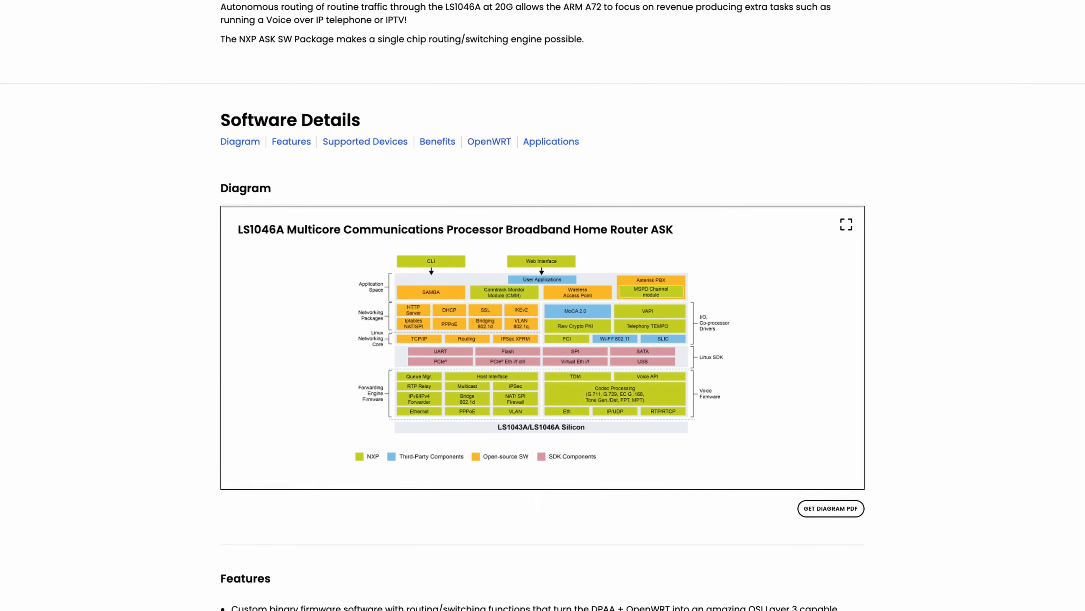
scroll("down", 3)
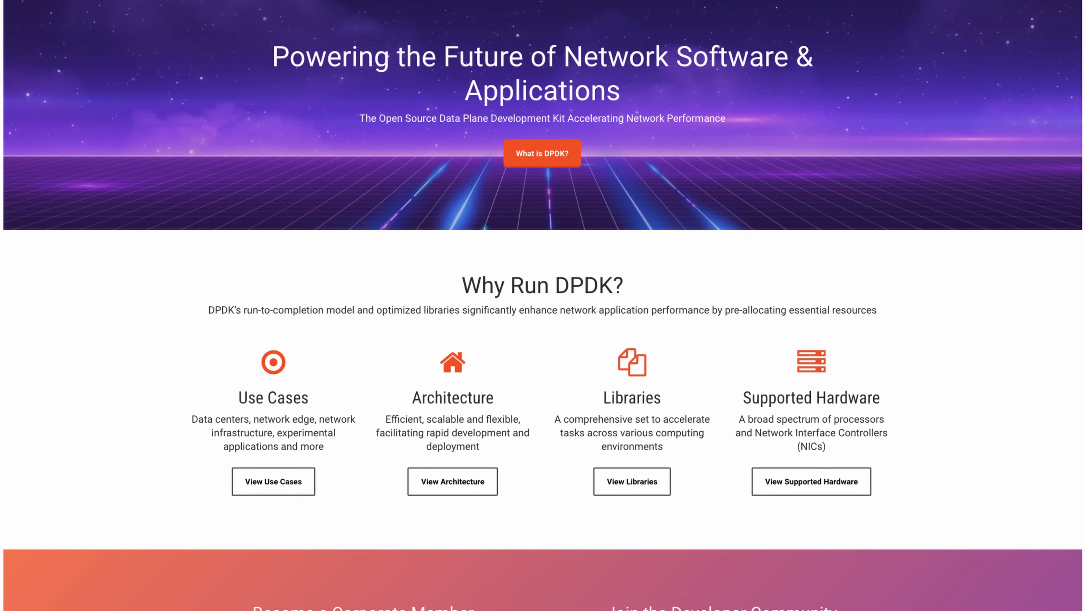
scroll("down", 3)
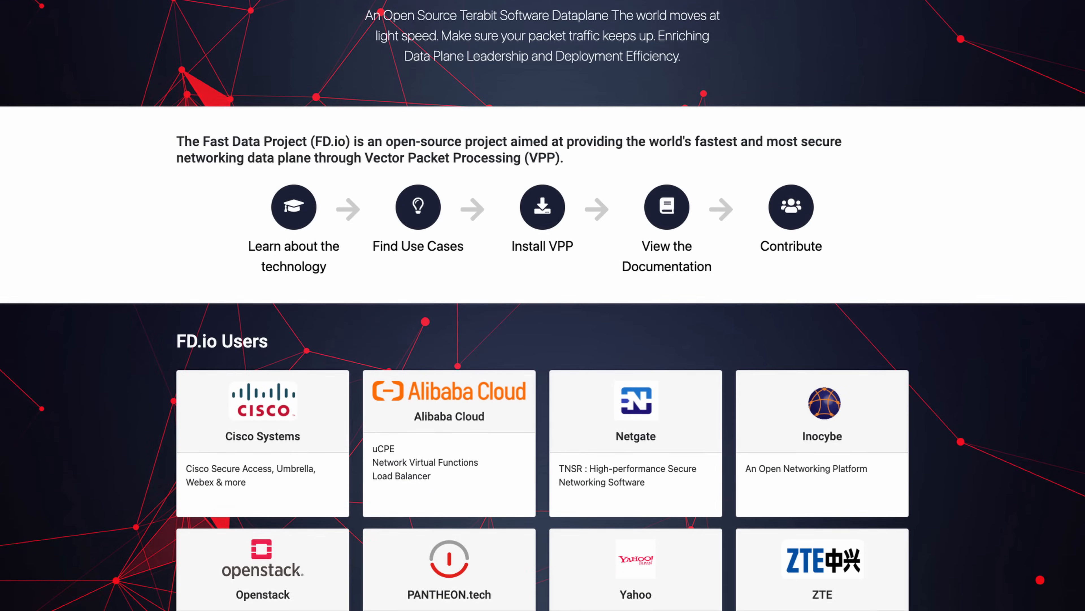
Scroll further down the FD.io homepage past the VPP overview and its users.
scroll("down", 3)
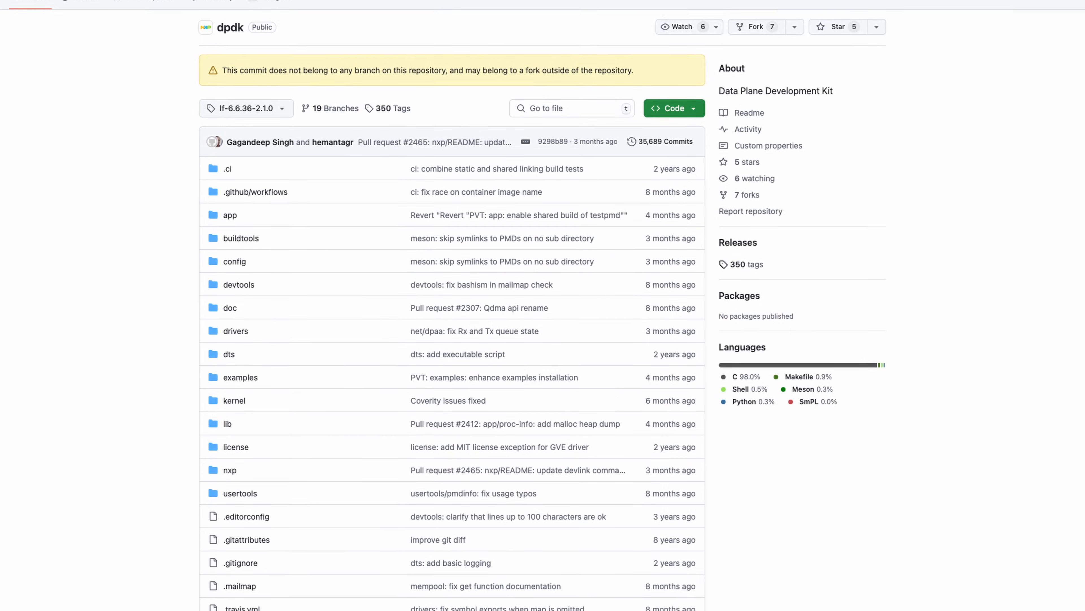
Scroll through the nxp dpdk repository file list on branch lf-6.6.36-2.1.0.
scroll("down", 3)
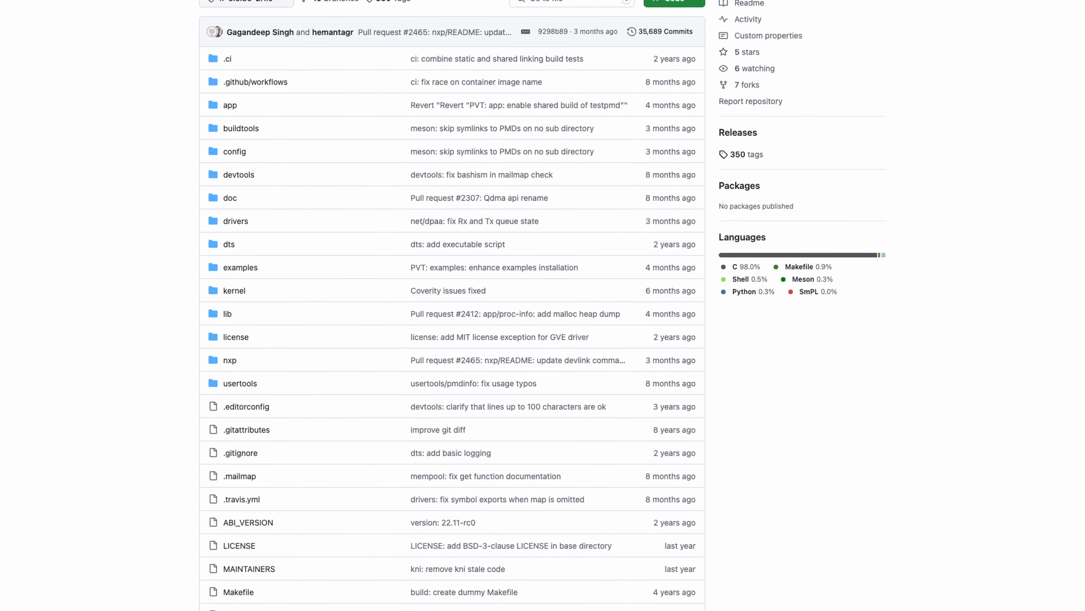
scroll("down", 3)
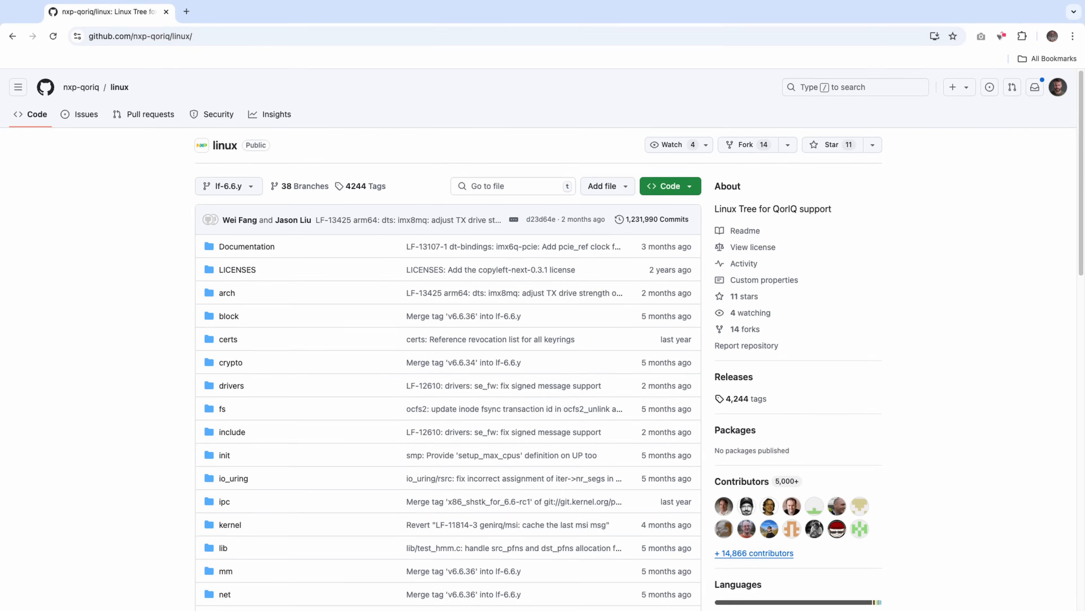
Switch from the GitHub linux repository tab to the Bluesky profile feed.
left_click(139, 36)
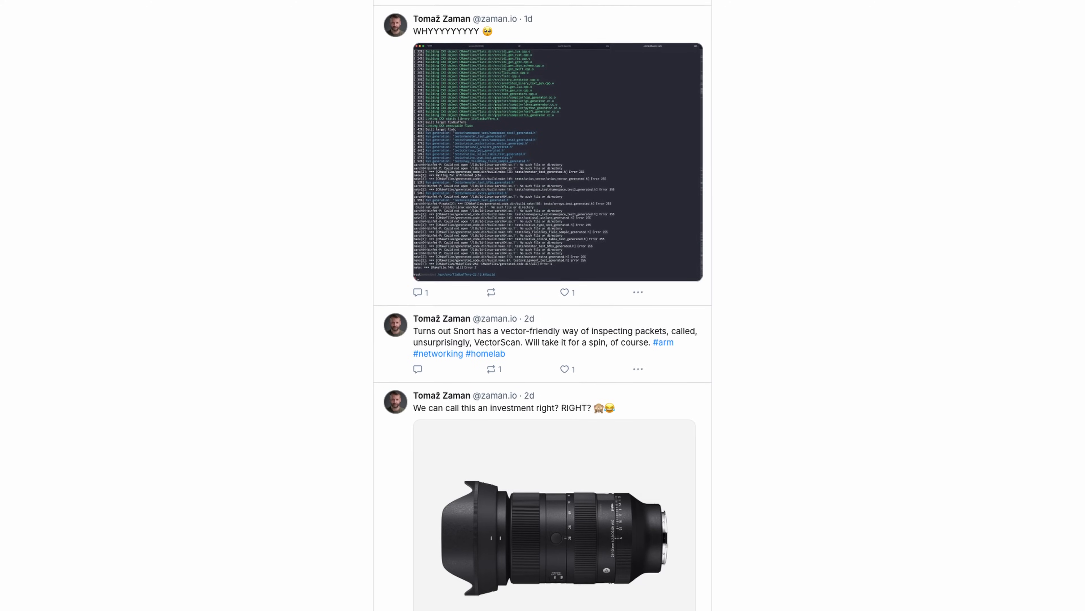
scroll("down", 3)
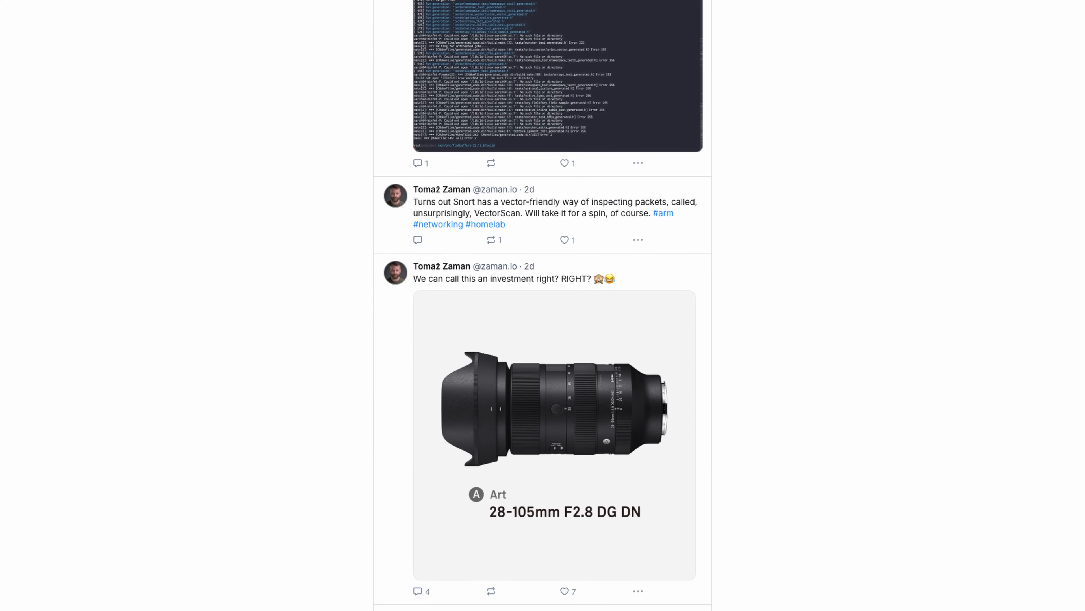
scroll("down", 3)
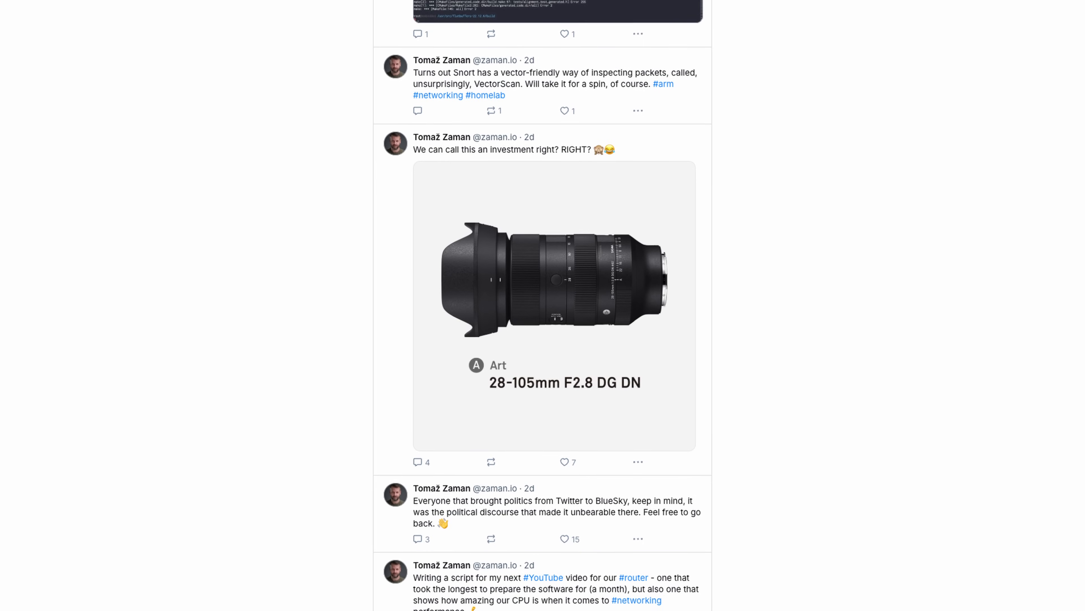
scroll("down", 3)
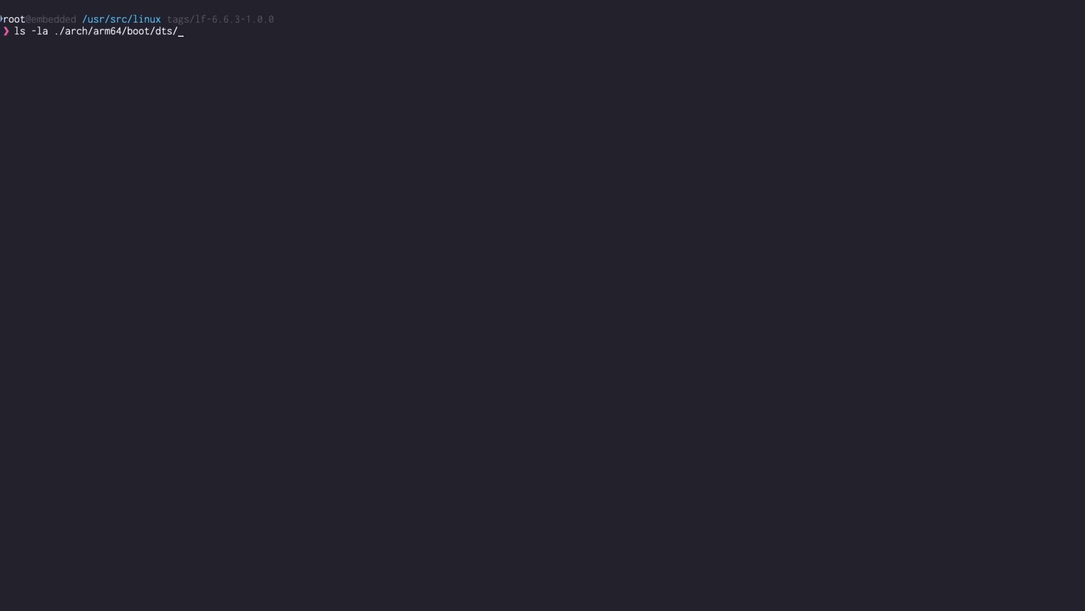
List freescale/fsl-ls1046a-rdb*.dts and start vim on fsl-ls1046a-rdb-usdpaa.dts.
type("freescale/fsl-ls1046a-rdb*.dts")
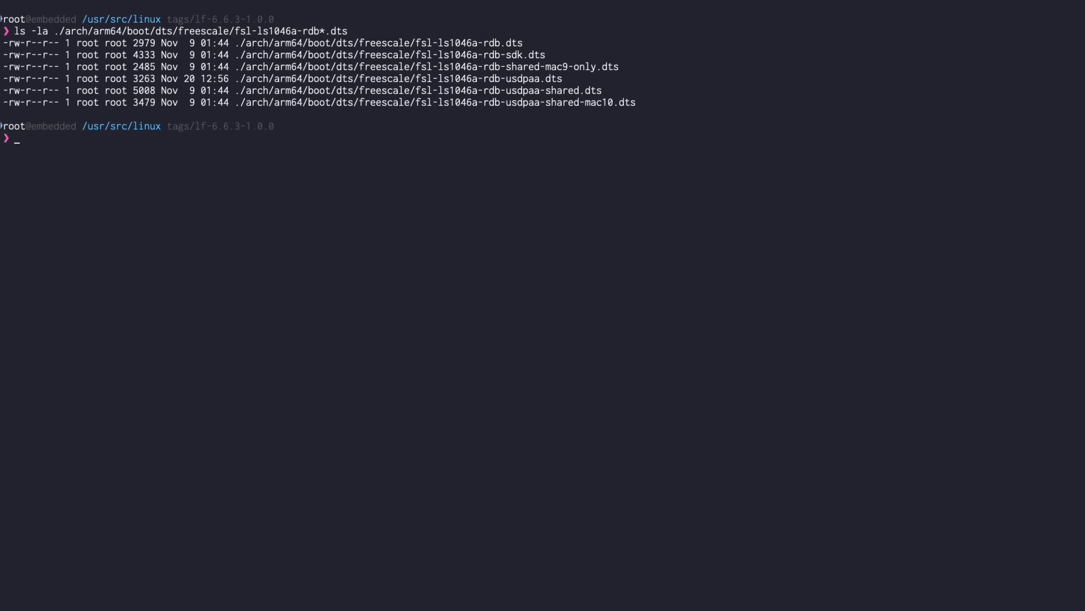
type("vim")
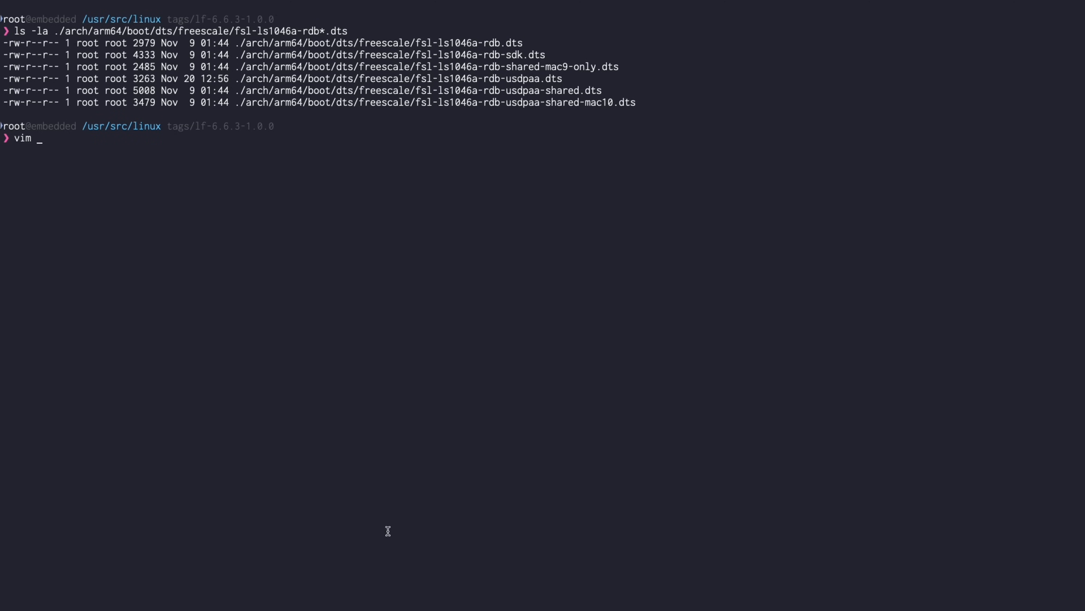
mouse_move(235, 77)
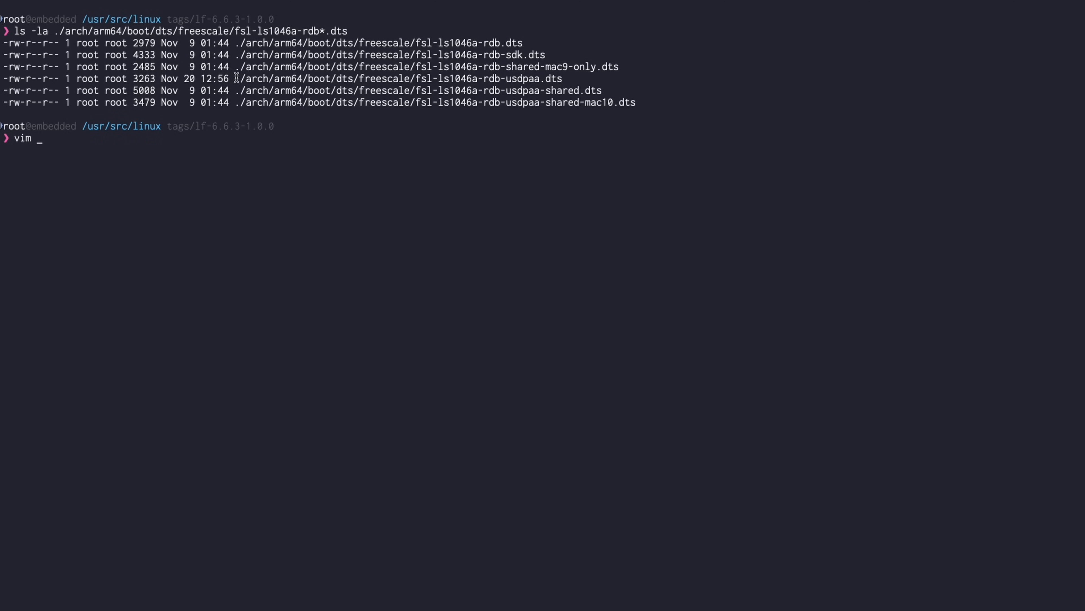
type("./arch/arm64/boot/dts/freescale/fsl-ls1046a-rdb-usdpaa.dts")
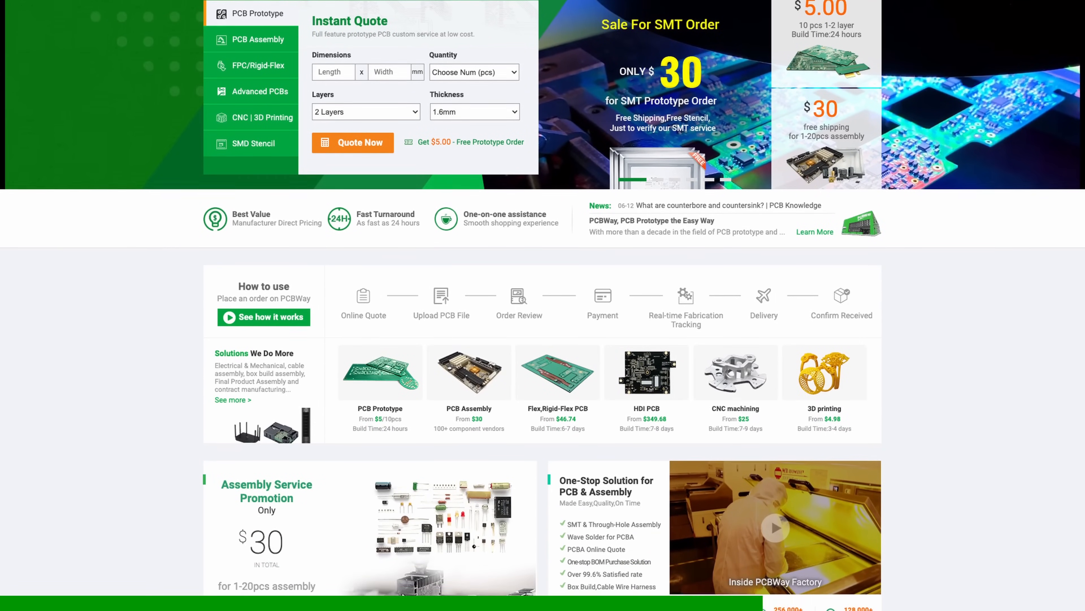
scroll("down", 3)
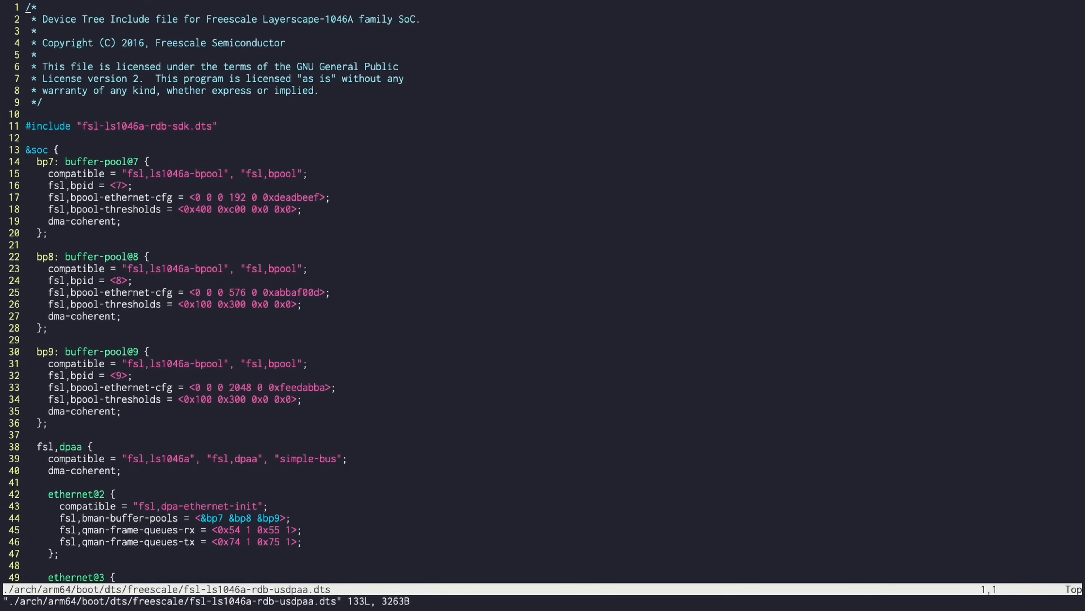
Enter visual line mode in the usdpaa device tree to look over its entries.
key("V")
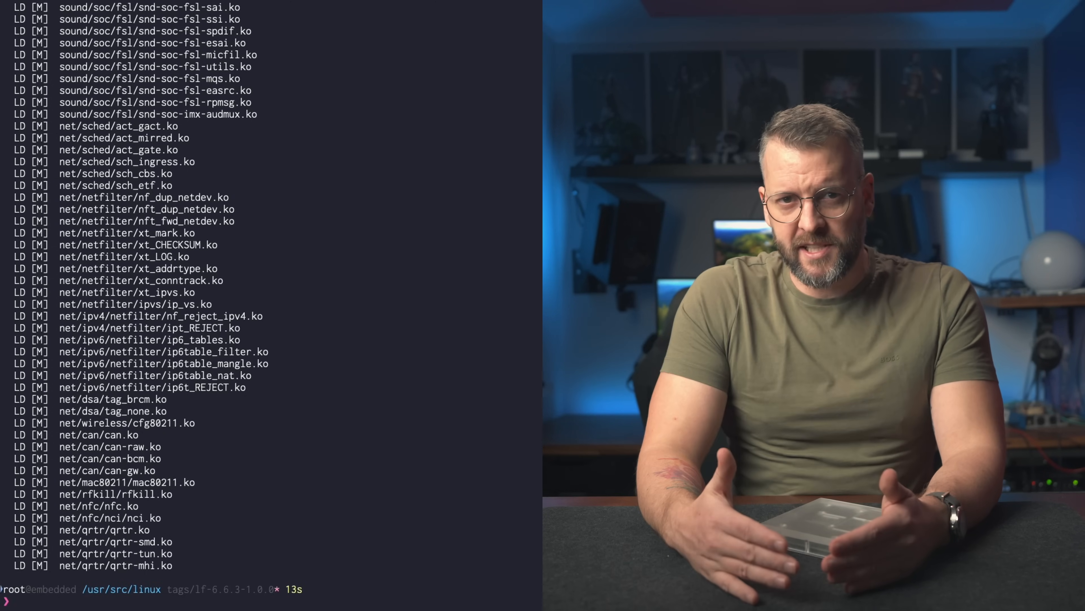
Copy ./arch/arm64/boot/Image* and the fsl-ls1046a-rdb*.dtb files into /srv/tftp.
type("cp ./arch/arm64/boot/Im")
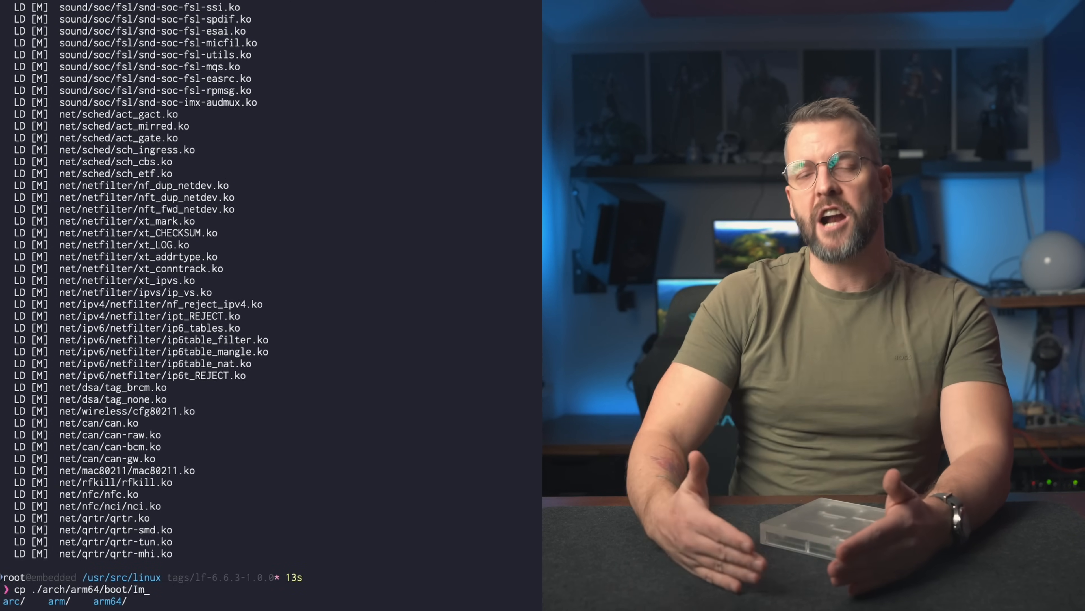
type("age* /srv/tftp")
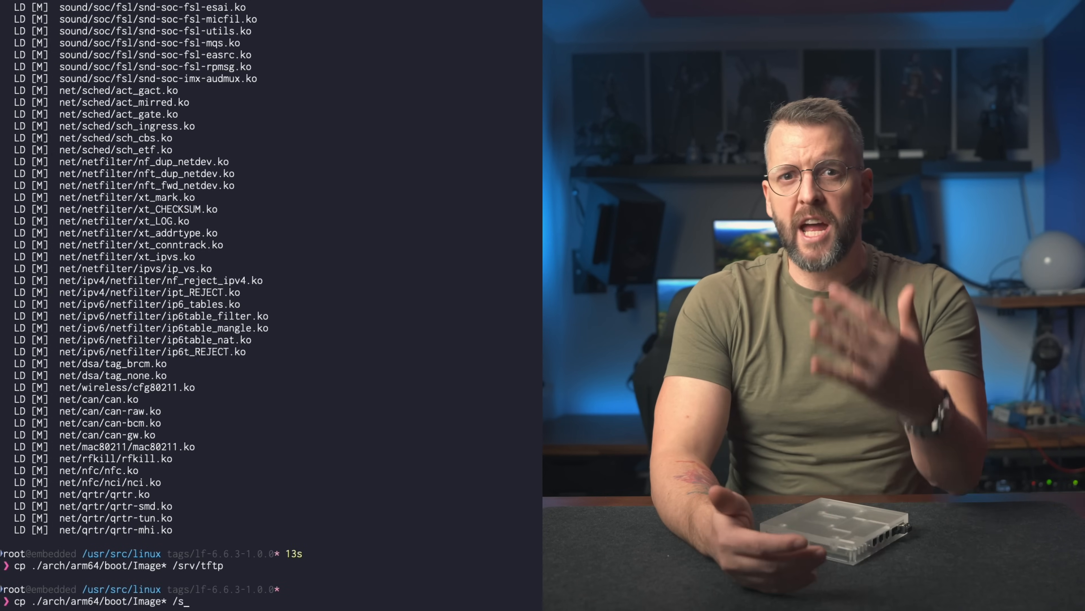
type("./arch/arm64/boot/dts/freescale/")
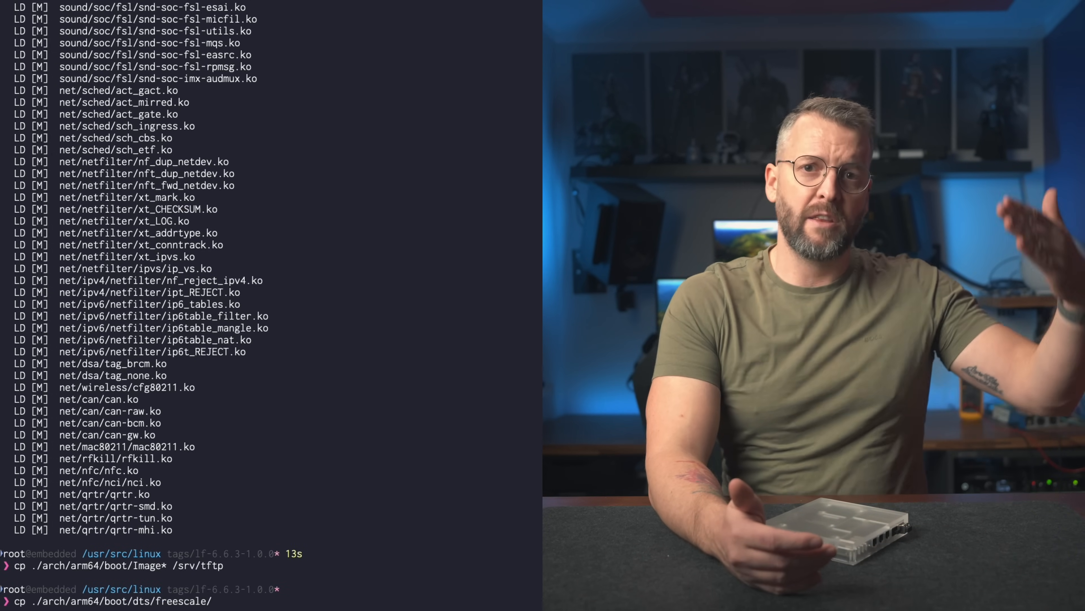
type("fsl-ls1046_")
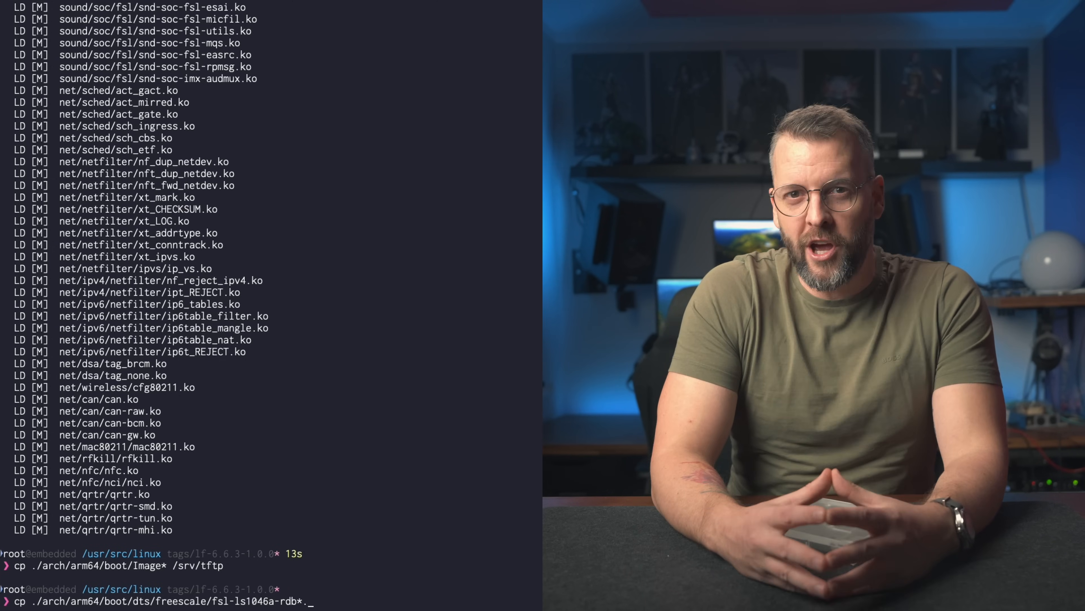
type(".dtb /srv/")
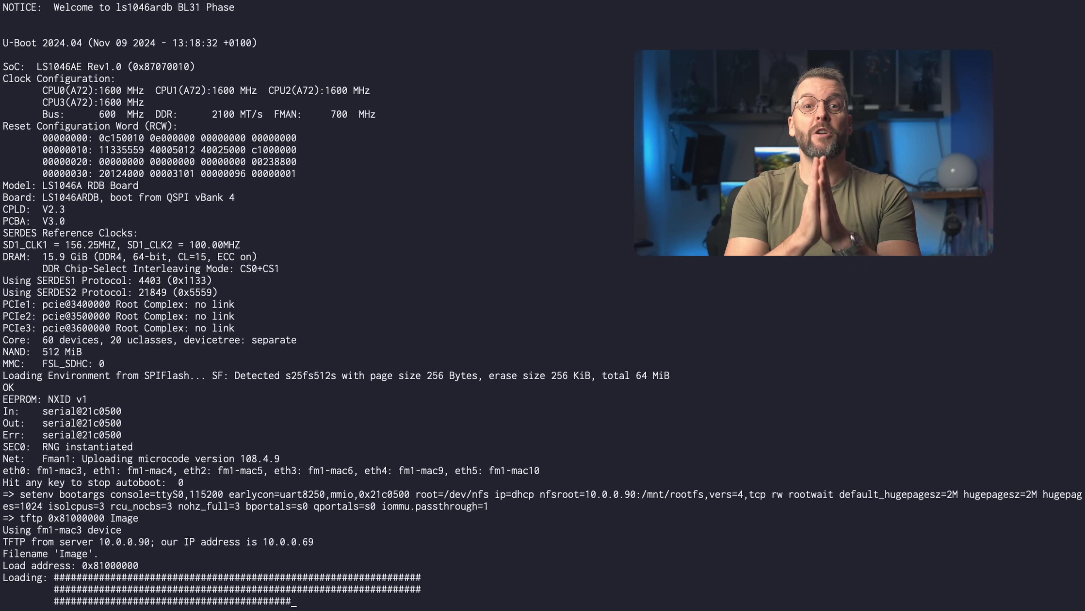
Scroll the U-Boot console to follow the TFTP download of the kernel Image.
scroll("down", 3)
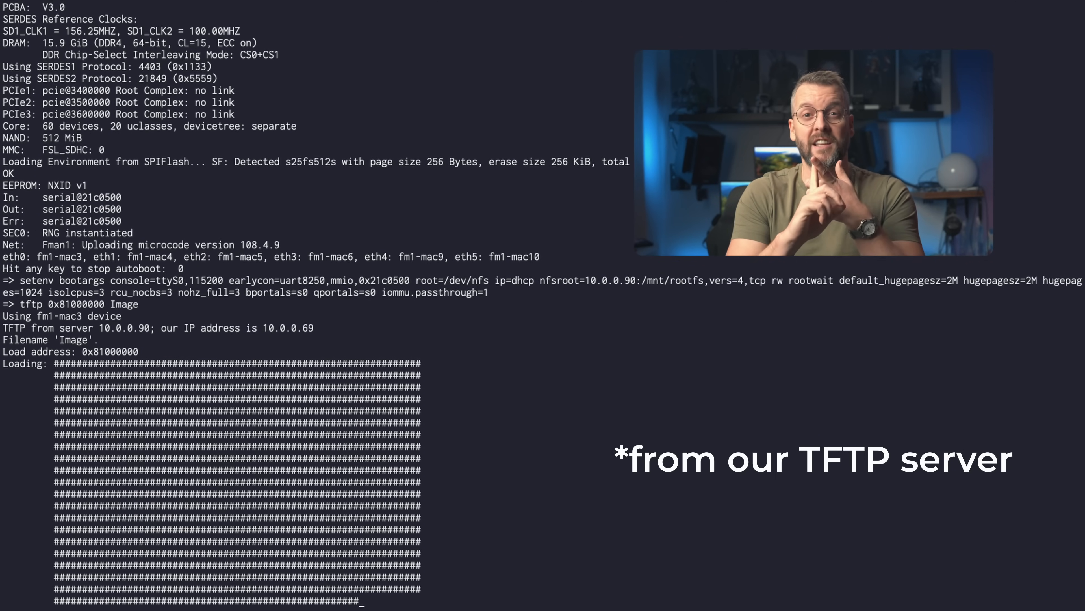
Follow the network boot to the Debian login prompt and log in as root.
scroll("down", 3)
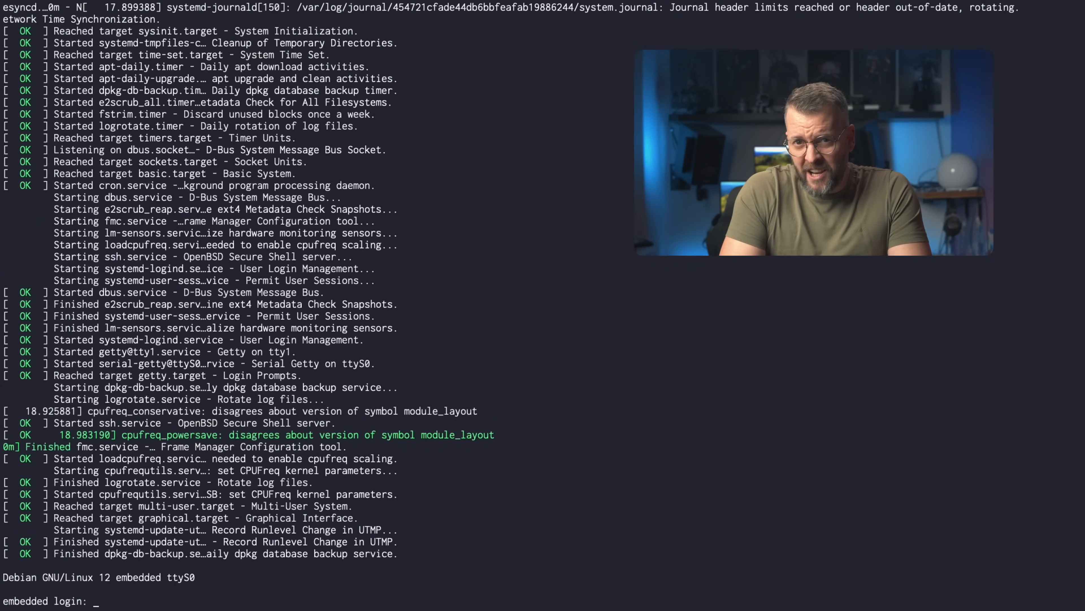
type("root")
type("ip a")
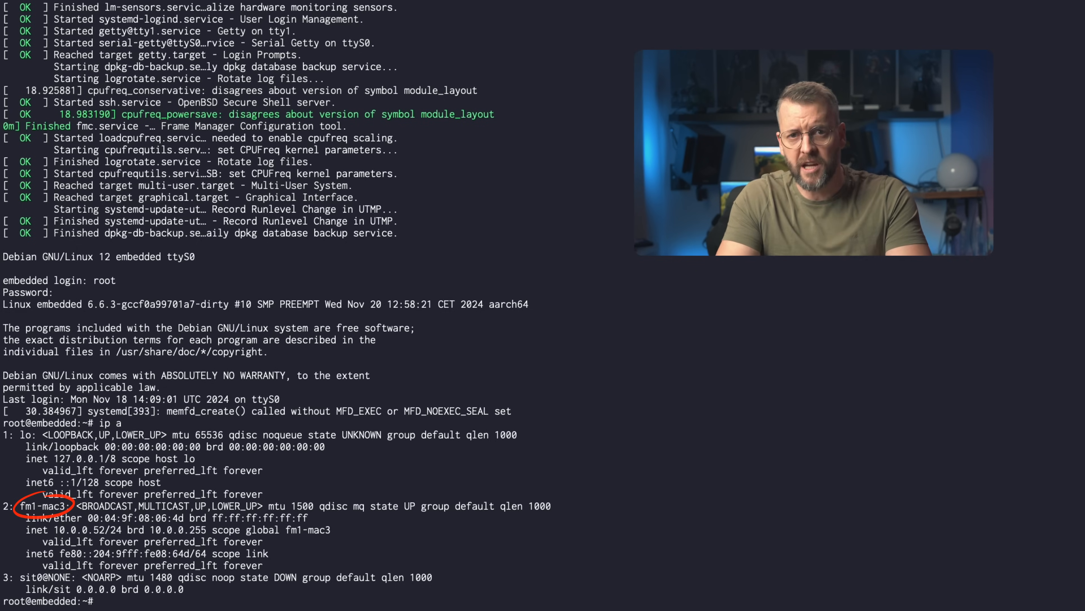
Run dpdk-helloworld -l 3 to detect the DPAA ports, then start vpp.service with systemctl.
type("dpdk-helloworld -l 3")
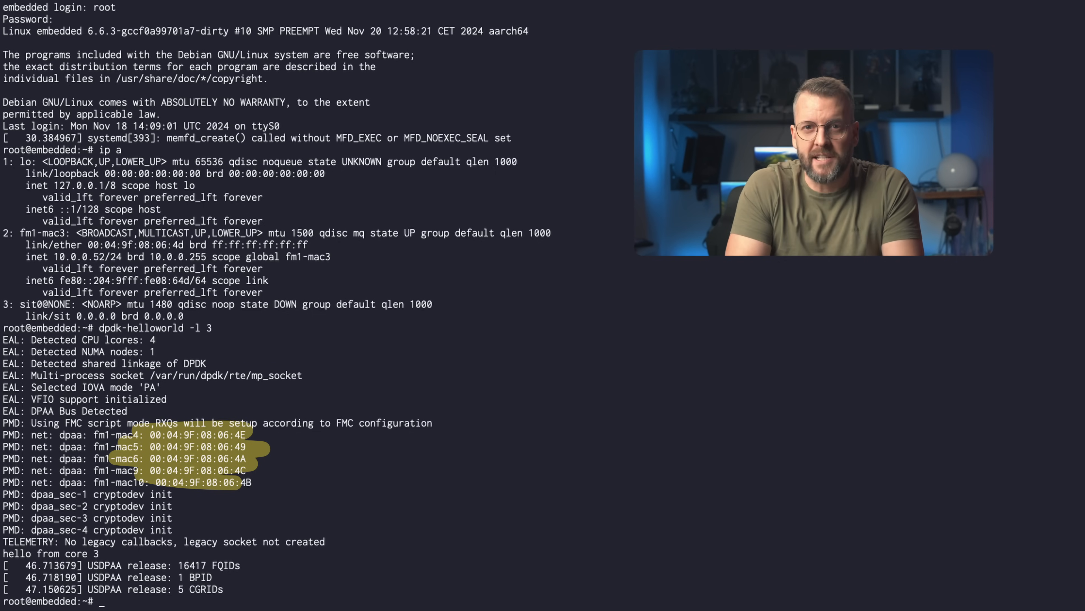
type("systemctl start vpp.service")
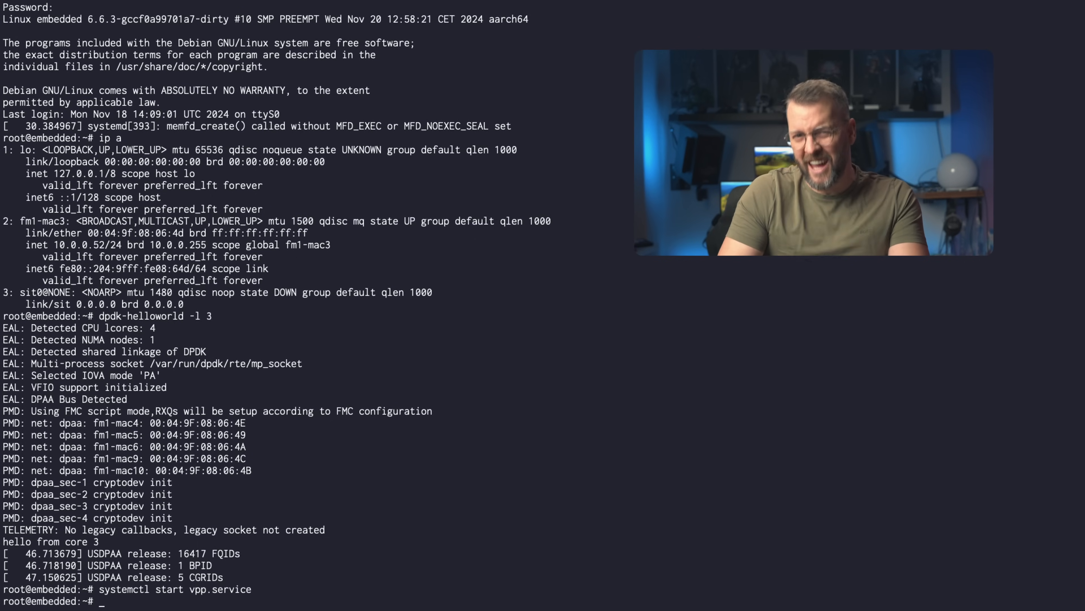
type("htop")
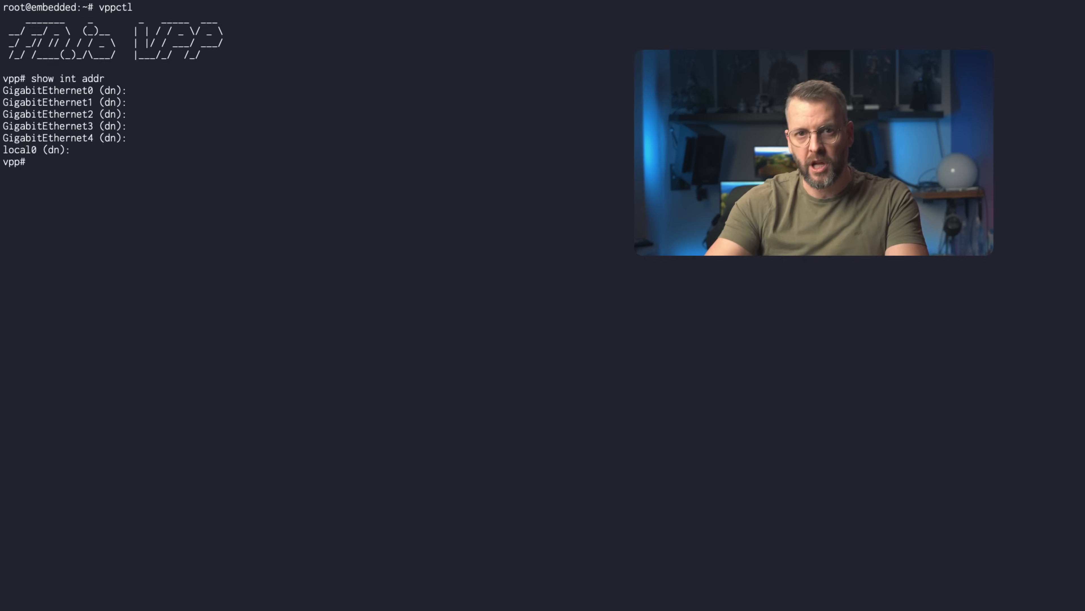
Set GigabitEthernet4 up and as a DHCP client, then list interface addresses showing 10.0.0.53/24.
type("set interface state")
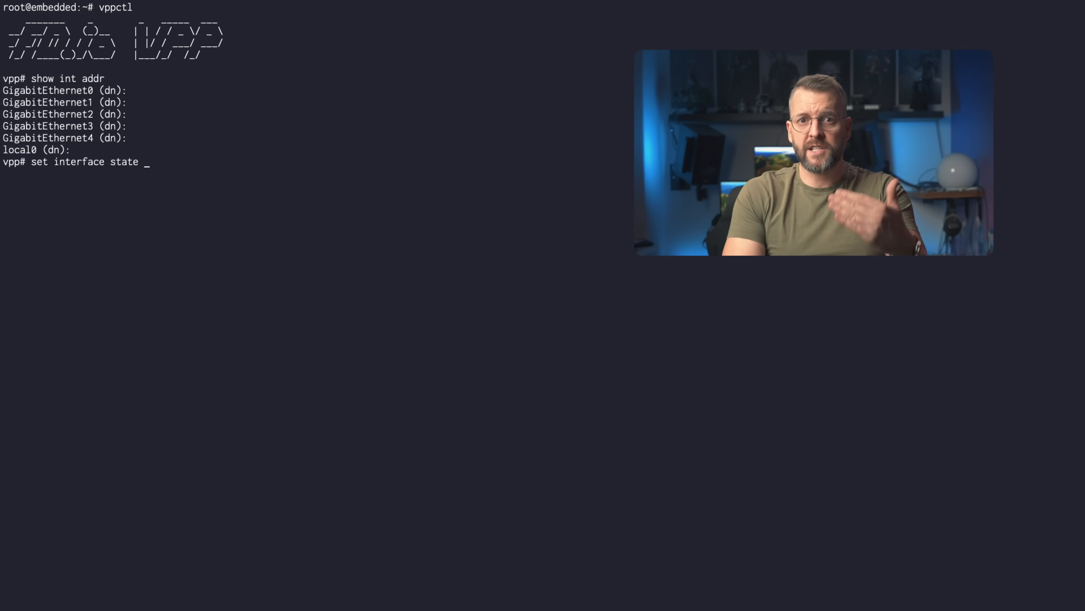
key("Return")
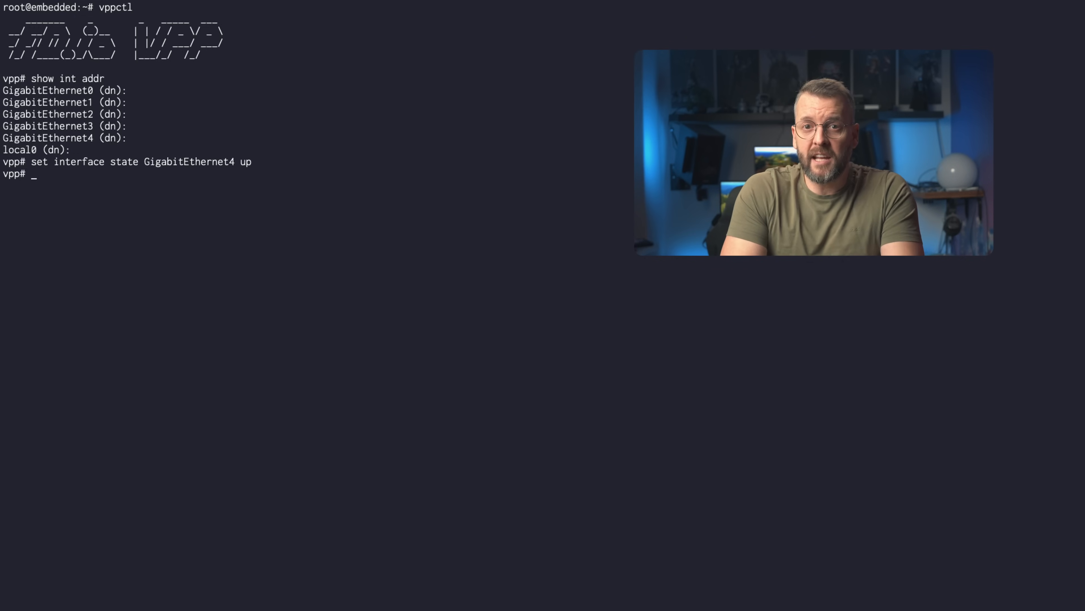
type("set dhcp cl")
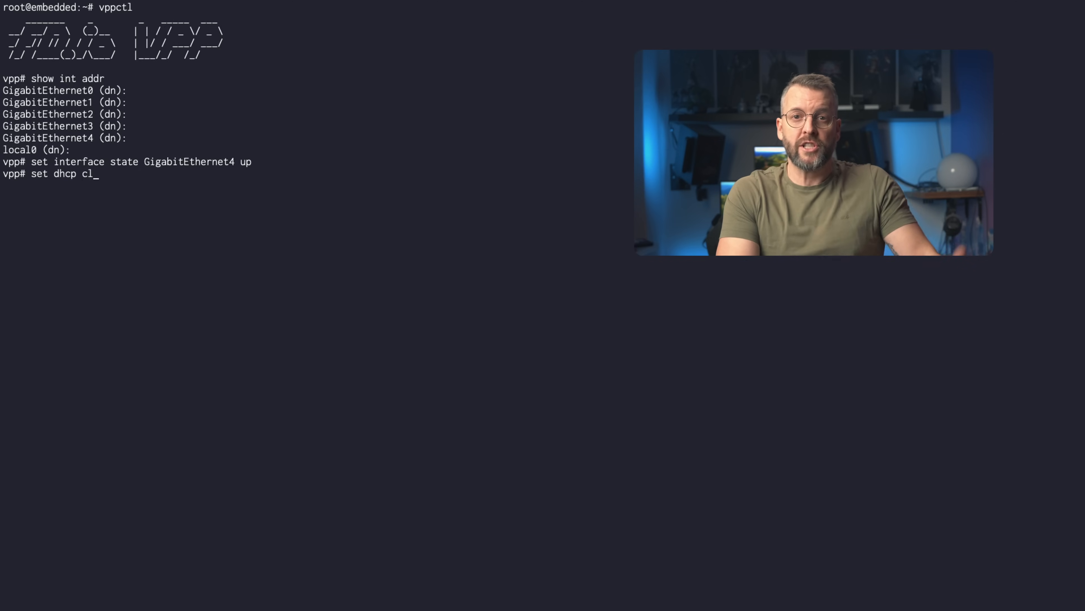
type("ient intfc")
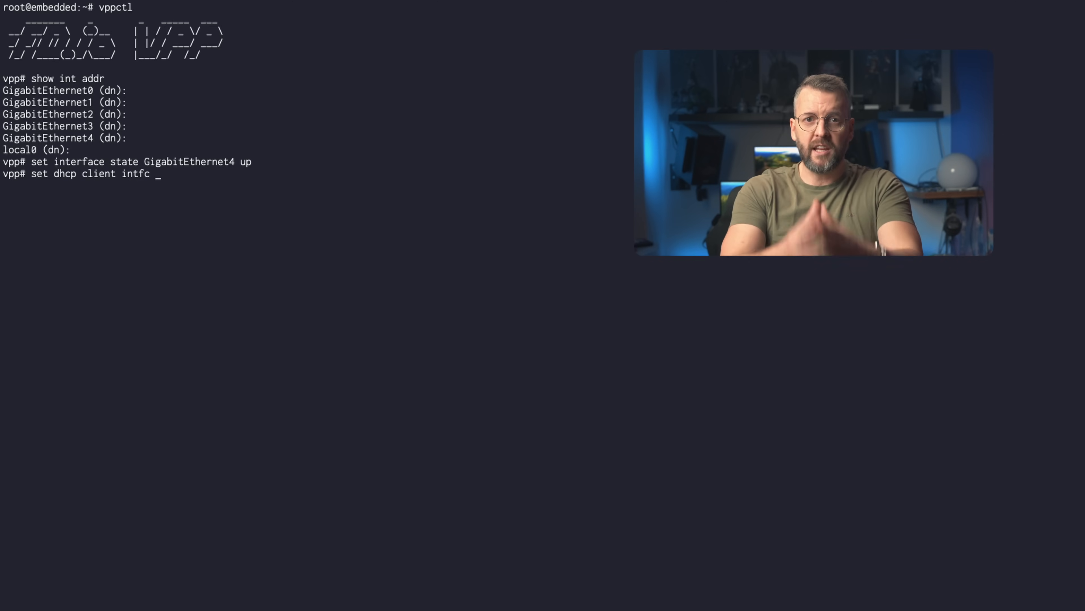
type("GigabitEthernet4")
type("show int add")
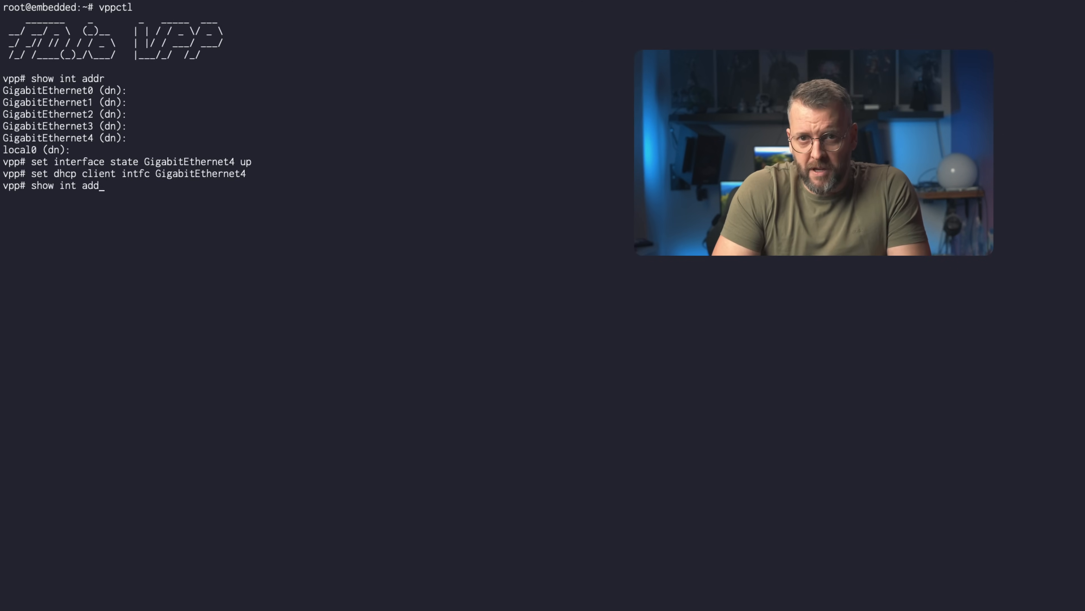
key("Return")
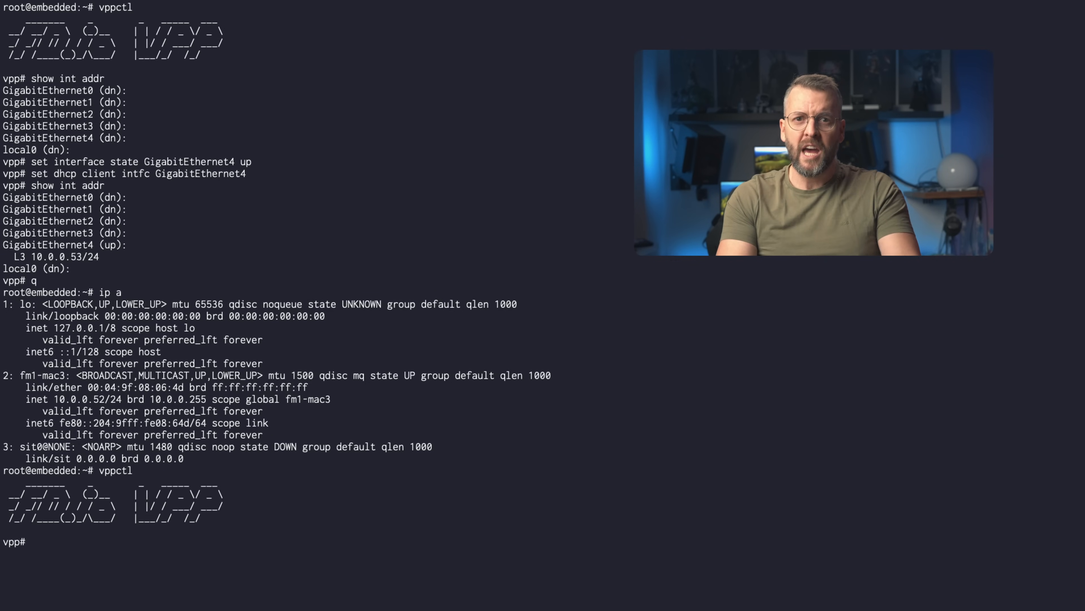
Assign 10.0.10.1/24 to GigabitEthernet3 and configure NAT44 in GigabitEthernet3 out GigabitEthernet4.
type("set interface ip address GigabitEthernet3 10.0.10.1/24")
type("set interface nat44 in GigabitE")
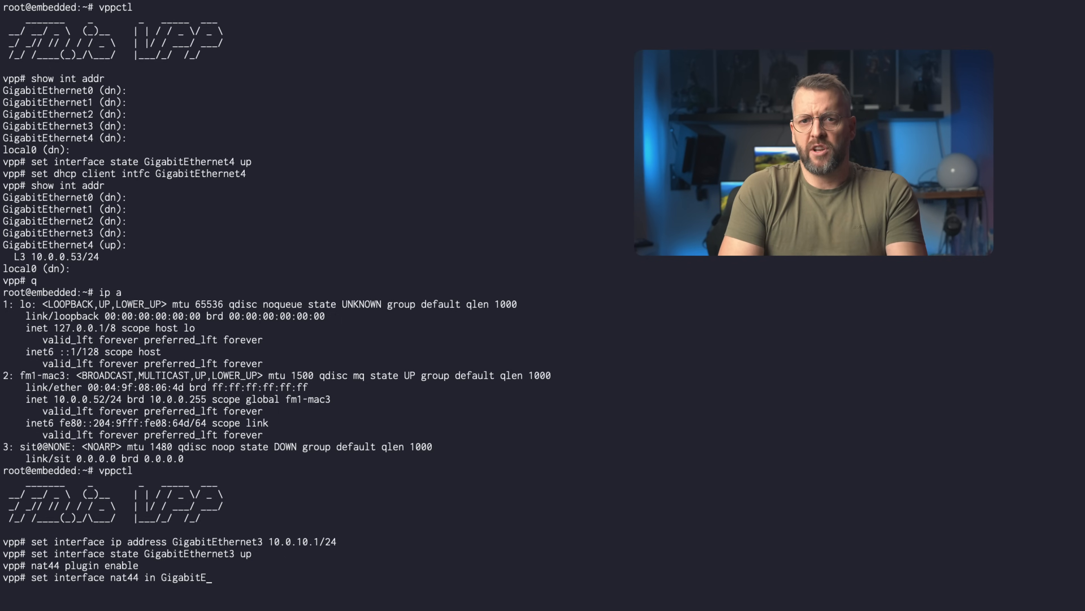
type("thernet3 out GigabitEthernet4")
type("nat44 forwarding")
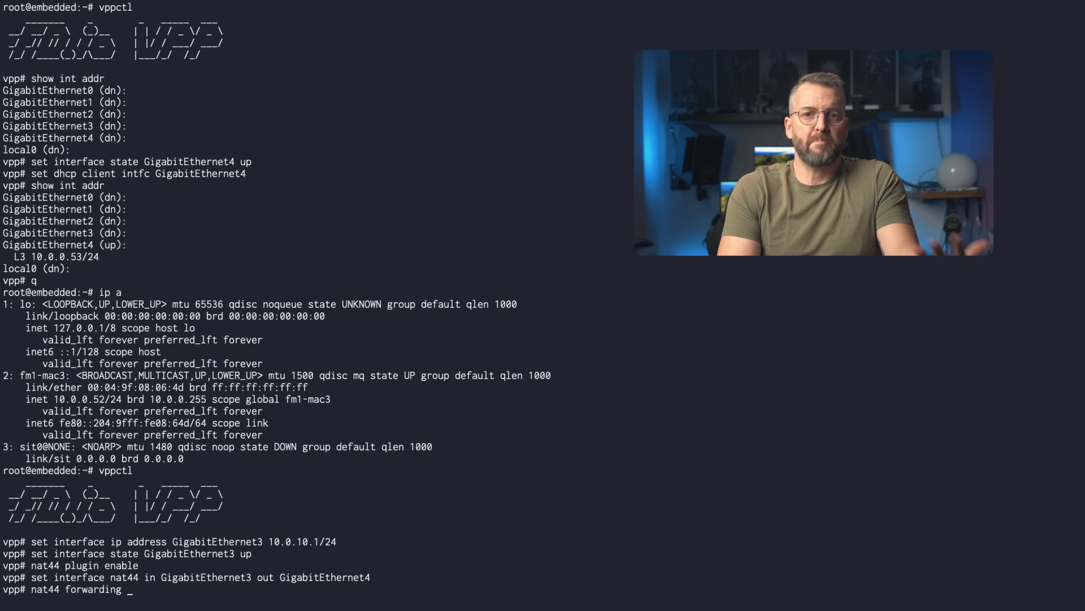
type("disable")
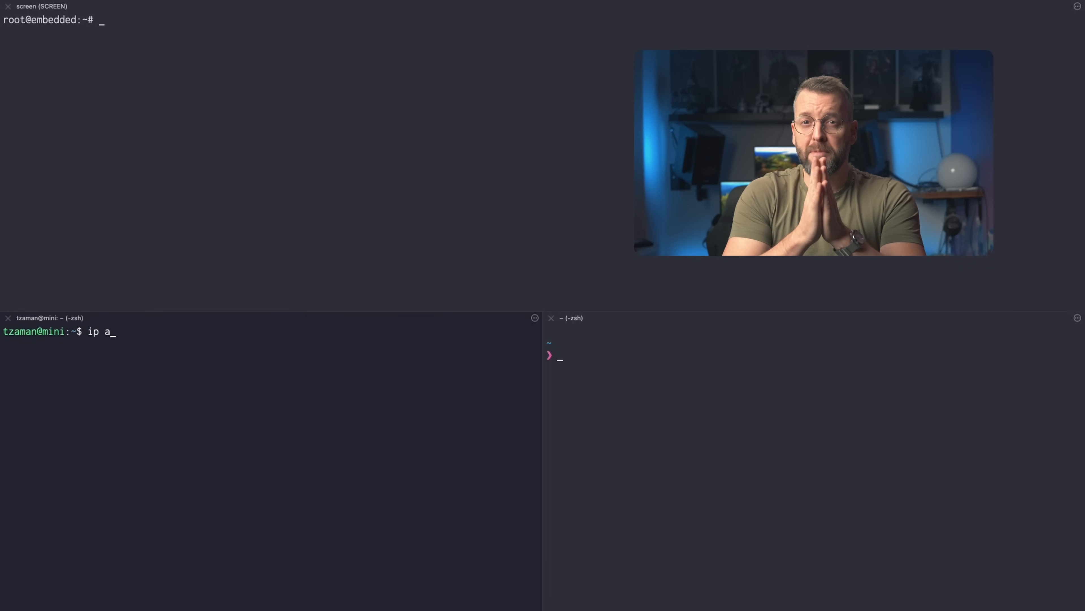
Check client addresses, start htop, and run 'iperf3 -c 10.0.0.65 -b 10G -i 1 -t 1360 -P 1'.
key("Return")
type("iperf3 -s")
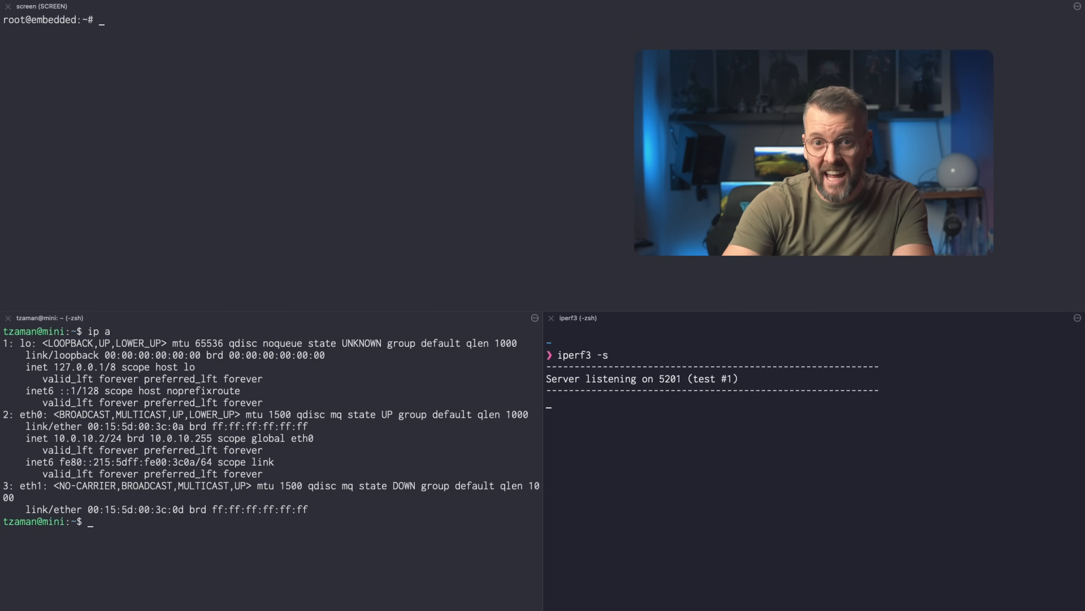
mouse_move(503, 253)
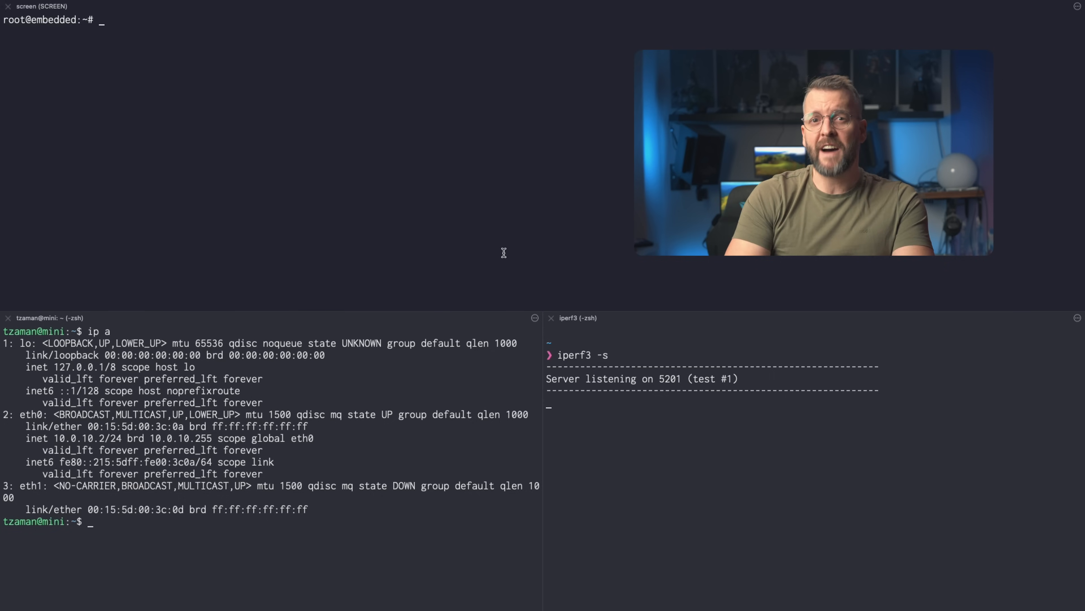
type("h")
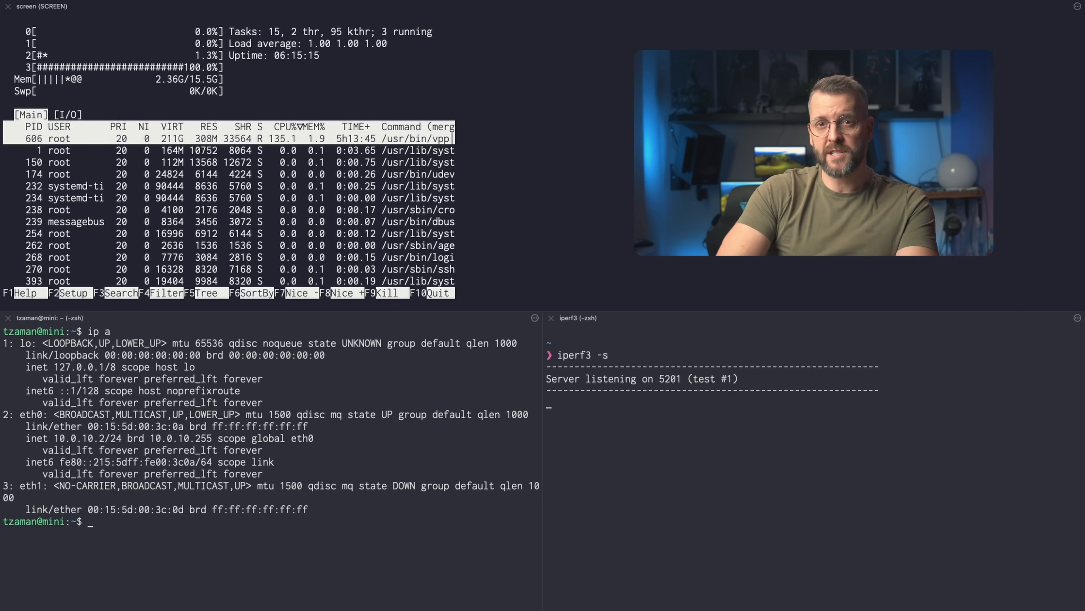
type("iperf3 -c 10.0.0.65 -b 10G -i 1 -t 1360 -P 1")
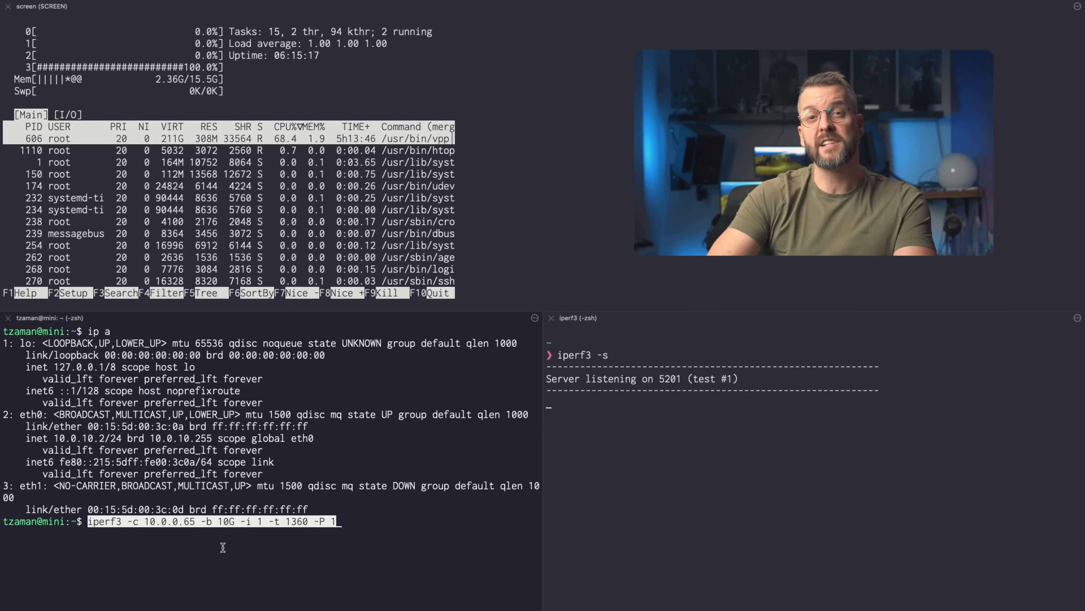
key("Return")
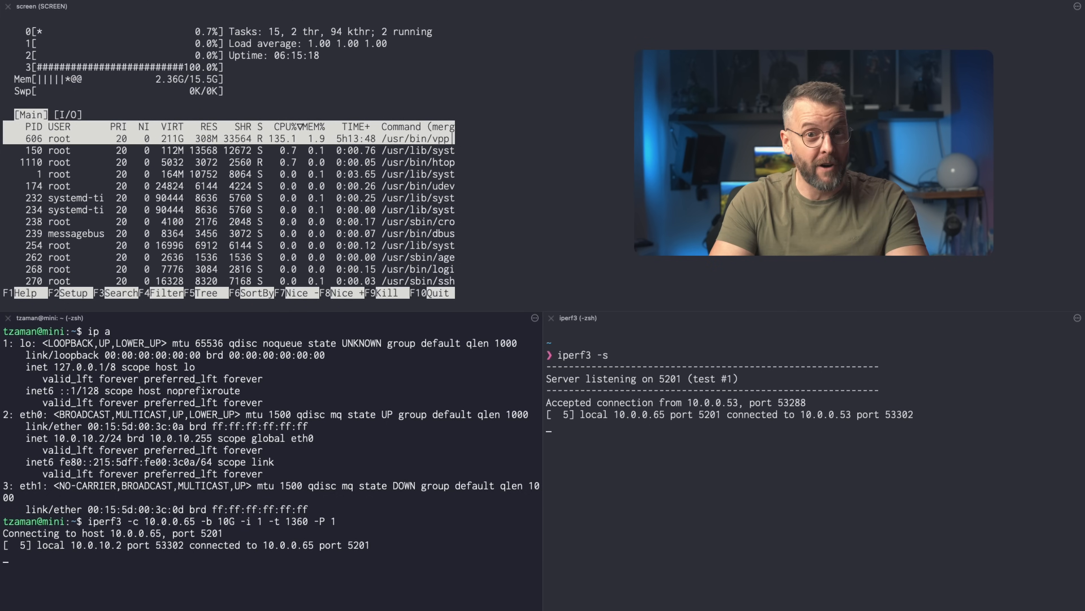